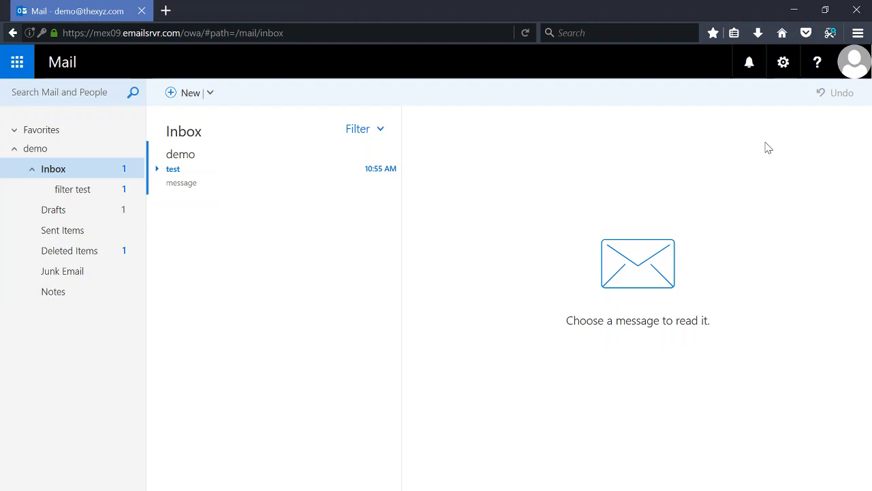
{"action": "mouse_move", "coordinate": [666, 205]}
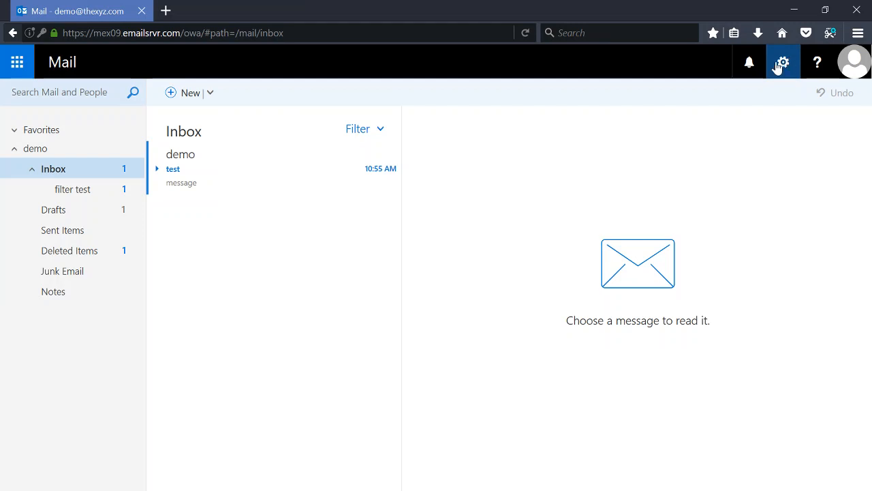
{"action": "mouse_move", "coordinate": [791, 76]}
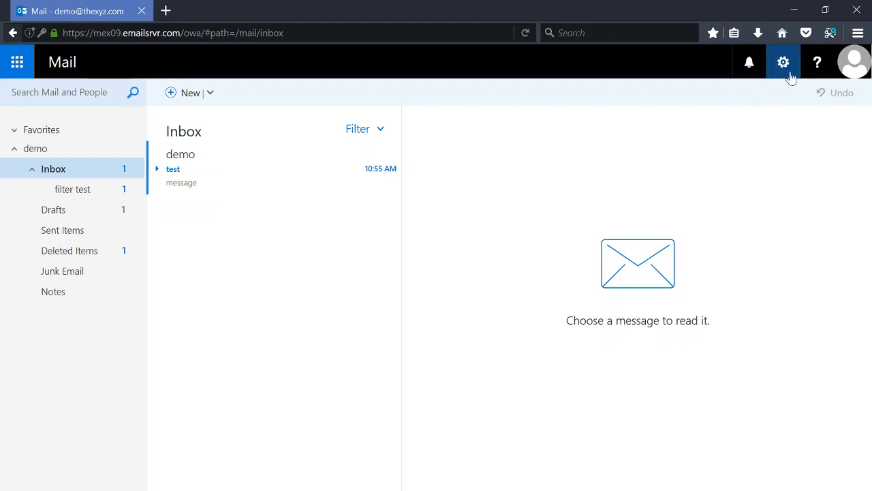
Reach the Mail options page from the gear menu's Options entry
{"action": "left_click", "coordinate": [783, 62]}
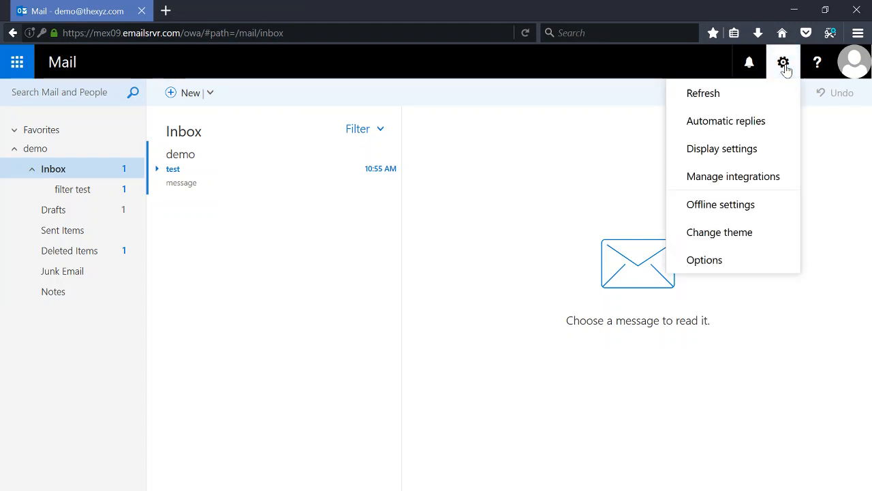
{"action": "mouse_move", "coordinate": [747, 269]}
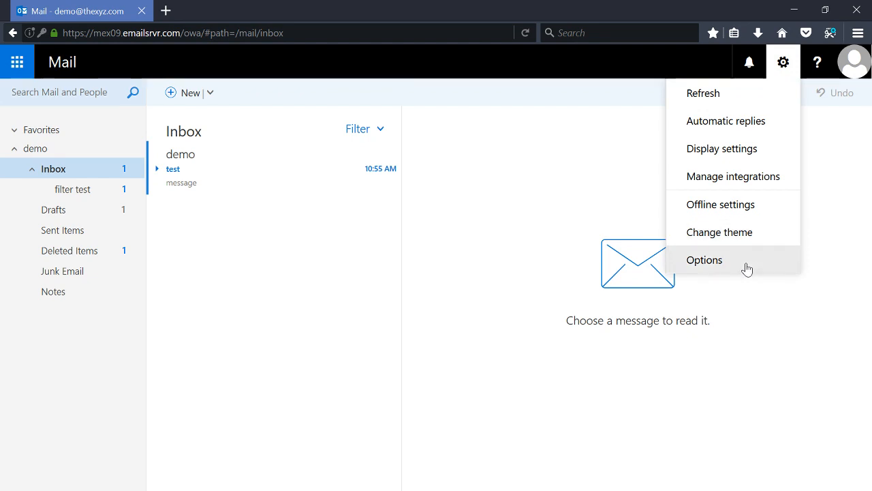
{"action": "left_click", "coordinate": [705, 260]}
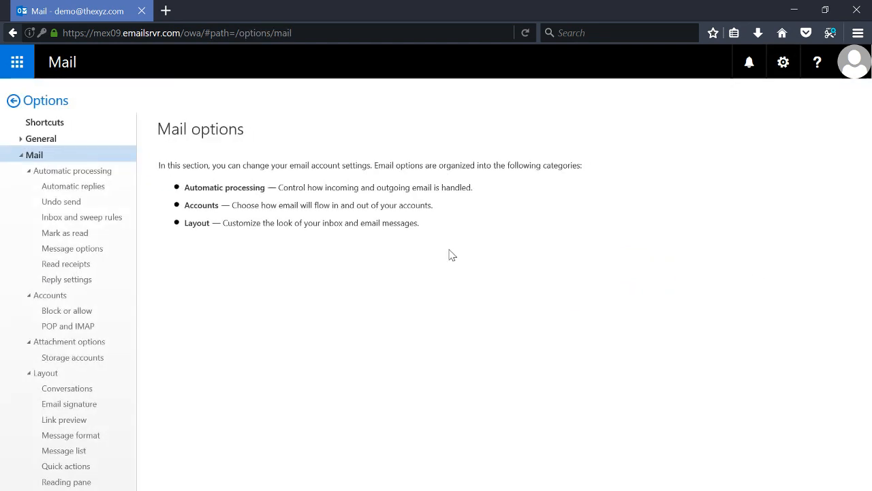
{"action": "mouse_move", "coordinate": [66, 310]}
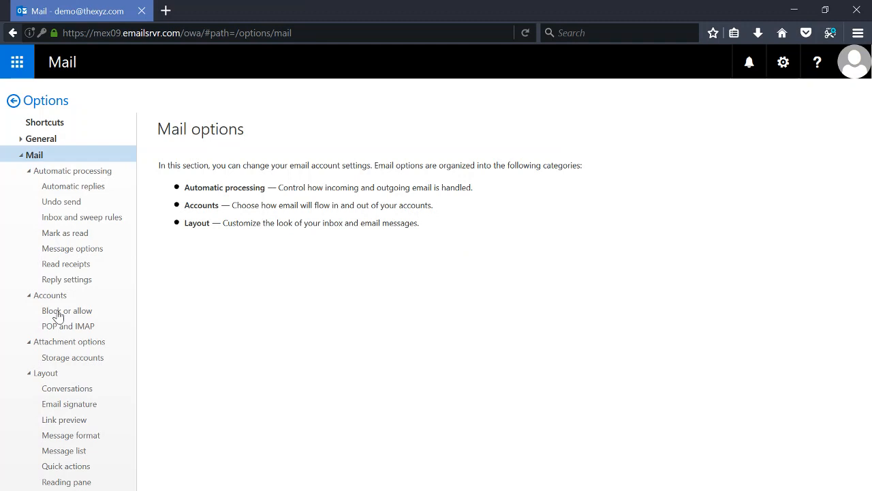
{"action": "mouse_move", "coordinate": [53, 250]}
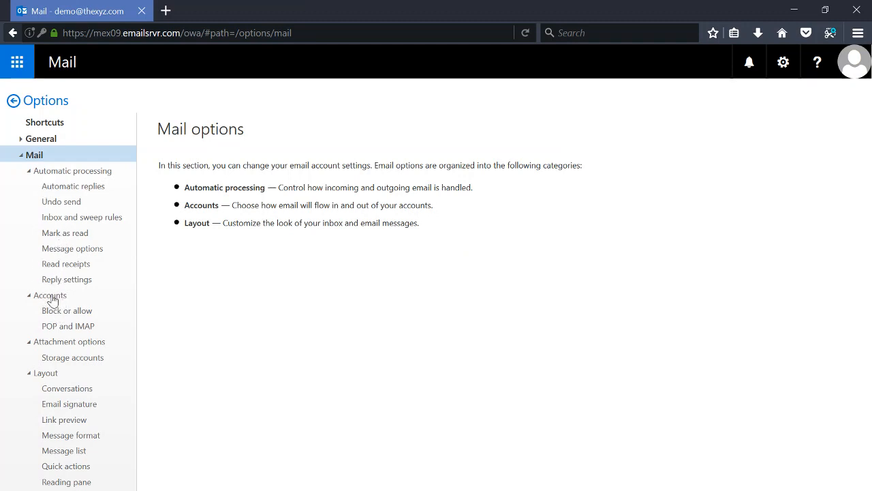
{"action": "mouse_move", "coordinate": [82, 320]}
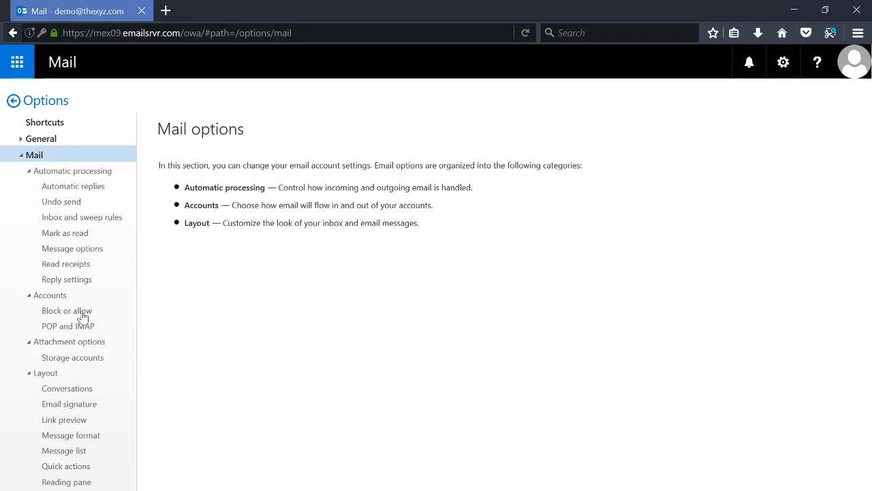
{"action": "left_click", "coordinate": [67, 310]}
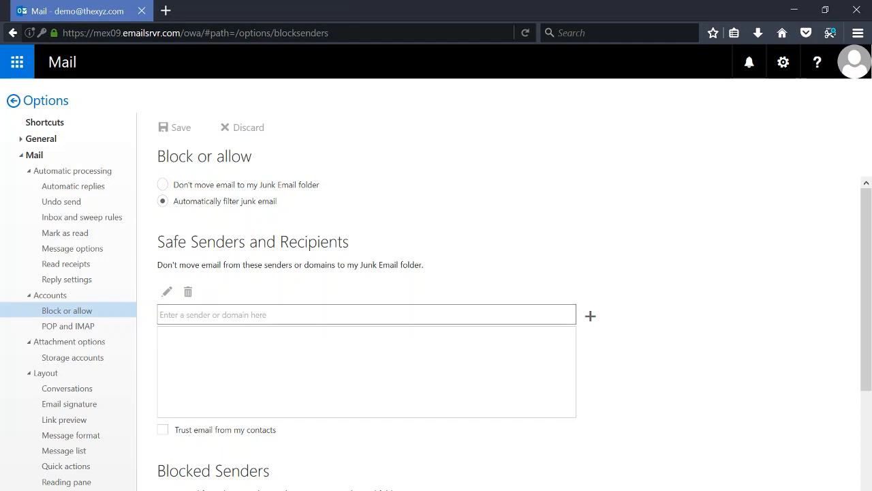
{"action": "left_click", "coordinate": [366, 314]}
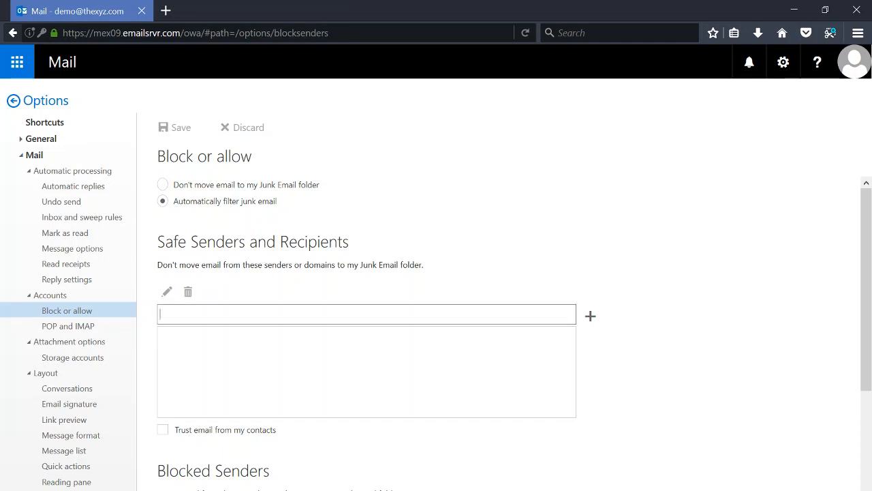
{"action": "mouse_move", "coordinate": [376, 365]}
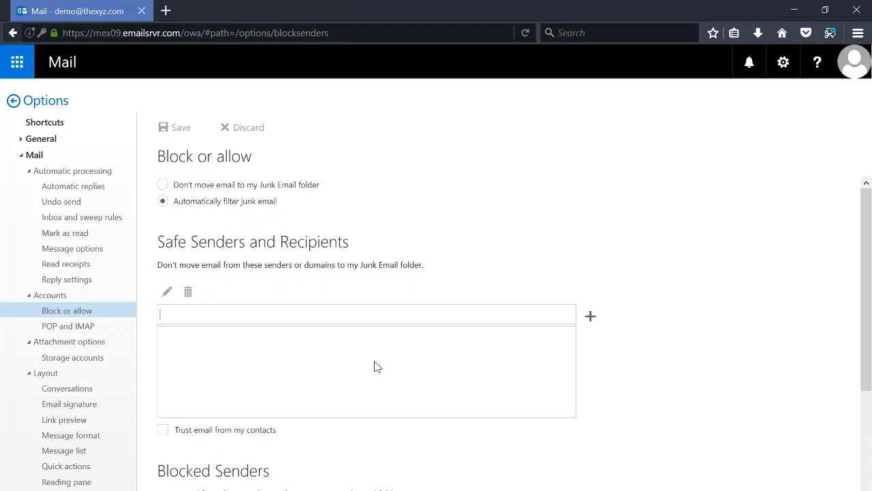
{"action": "mouse_move", "coordinate": [265, 308]}
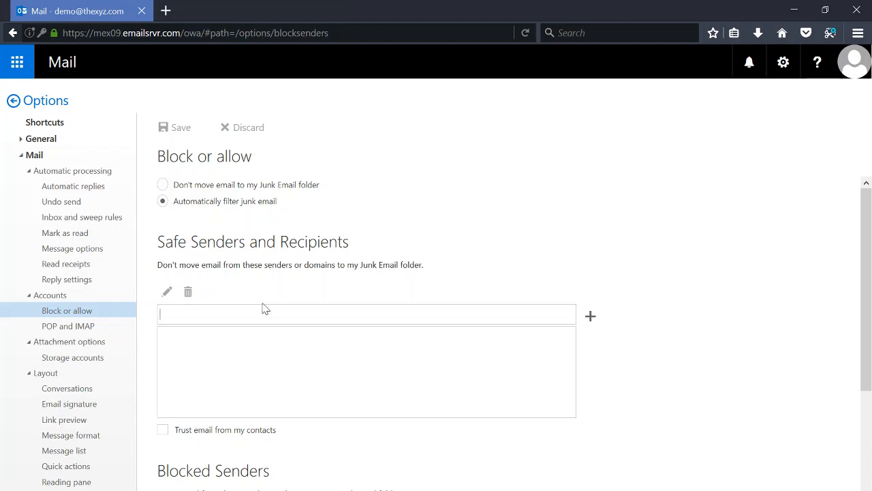
{"action": "type", "text": "fr"}
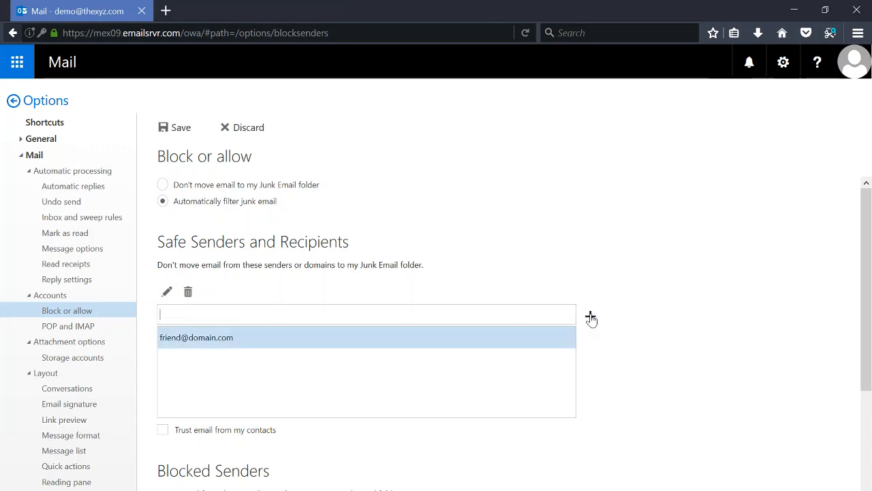
{"action": "mouse_move", "coordinate": [211, 434]}
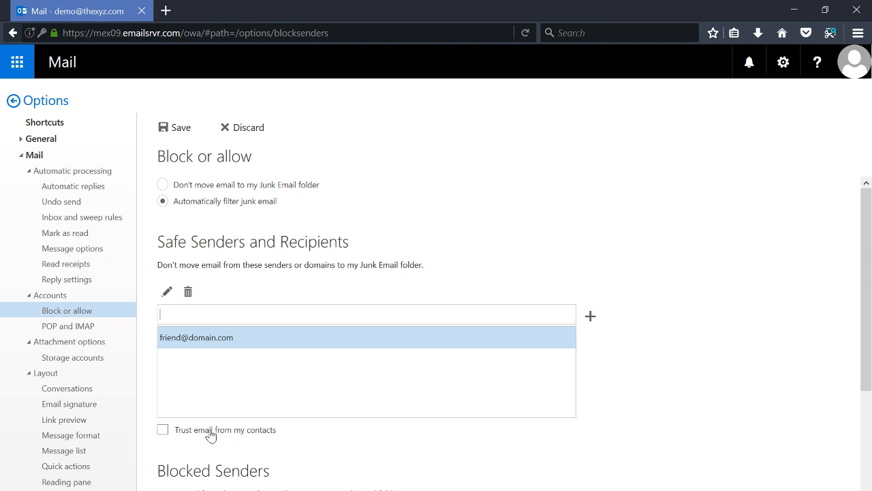
{"action": "left_click", "coordinate": [162, 430]}
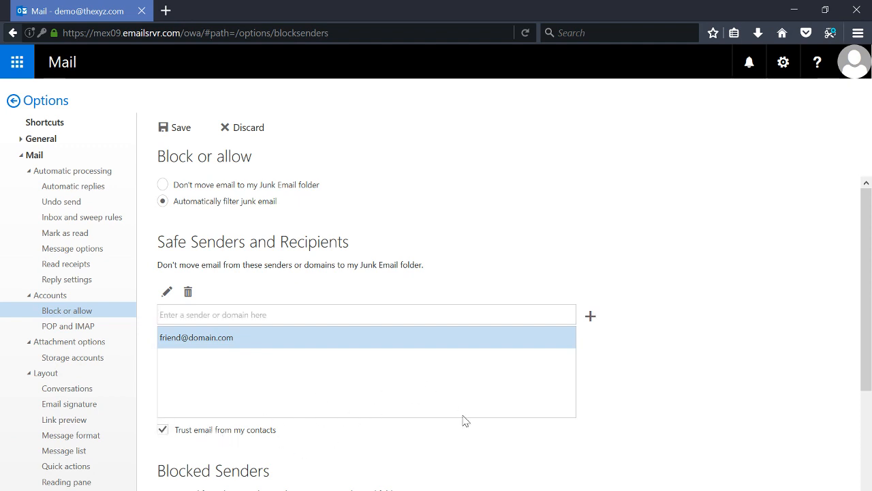
Add the spam address under Blocked Senders and save the Block or allow settings
{"action": "scroll", "scroll_direction": "down", "scroll_amount": 3}
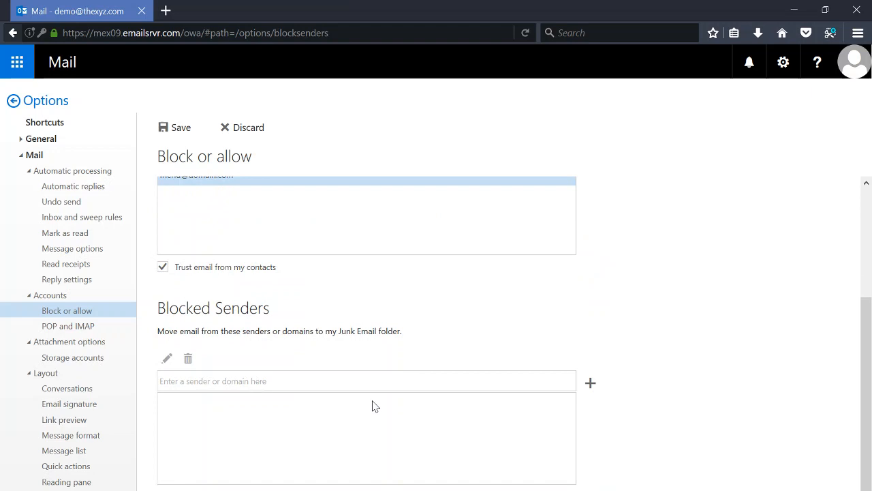
{"action": "left_click", "coordinate": [366, 381]}
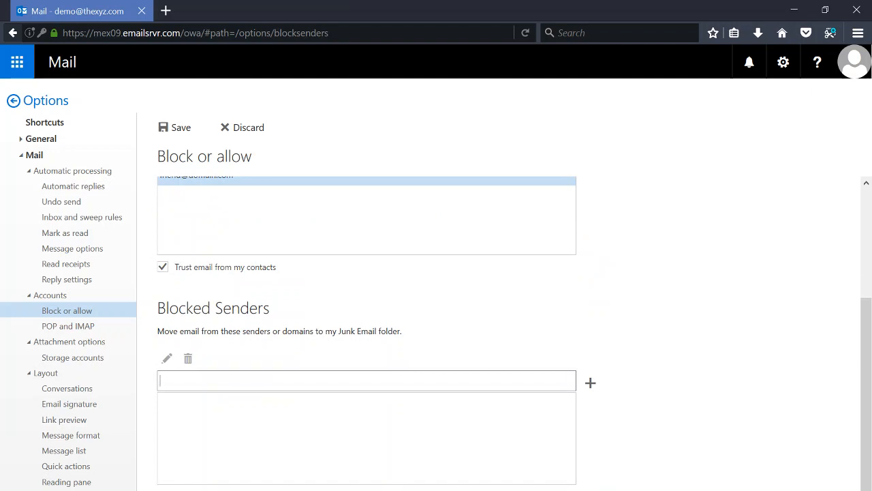
{"action": "type", "text": "spam@"}
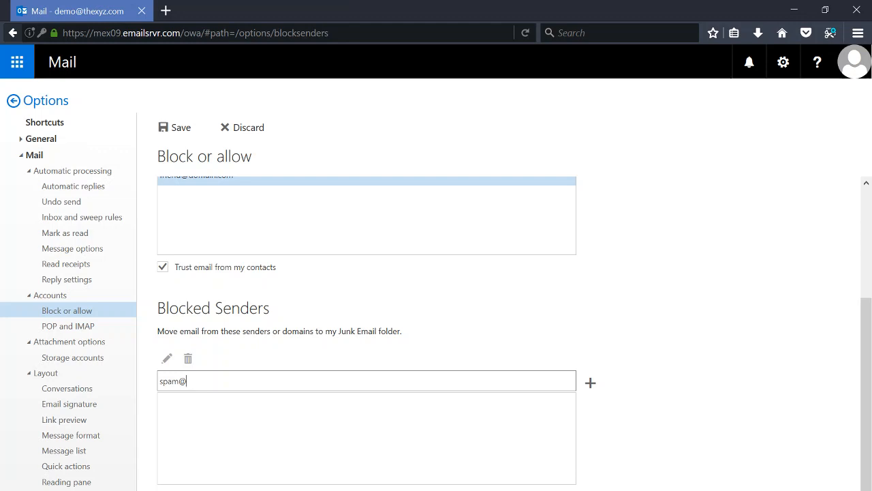
{"action": "type", "text": "spam"}
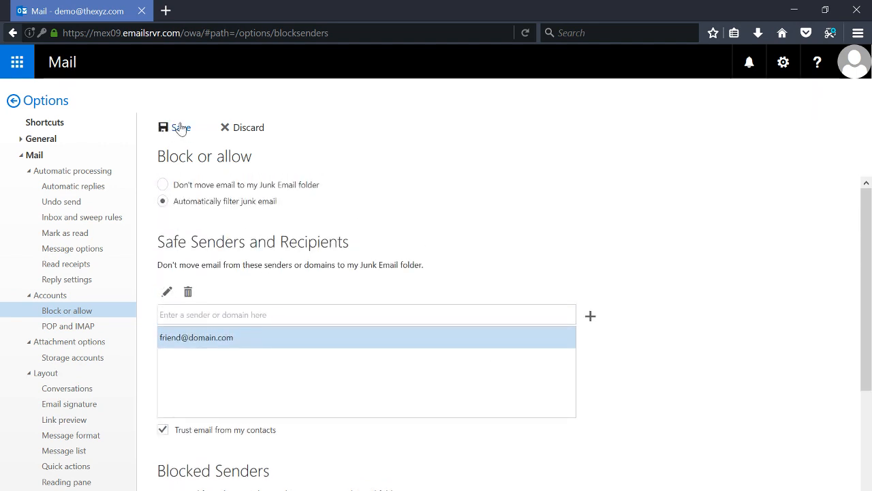
{"action": "left_click", "coordinate": [175, 127]}
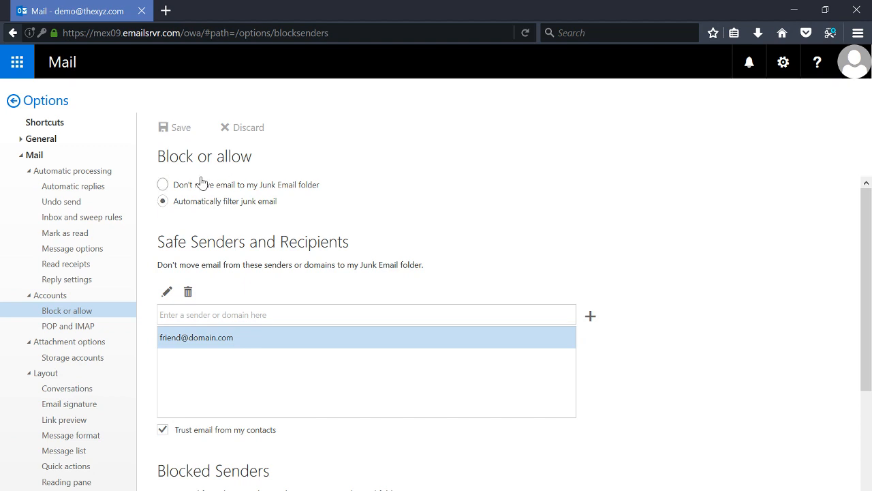
{"action": "mouse_move", "coordinate": [38, 103]}
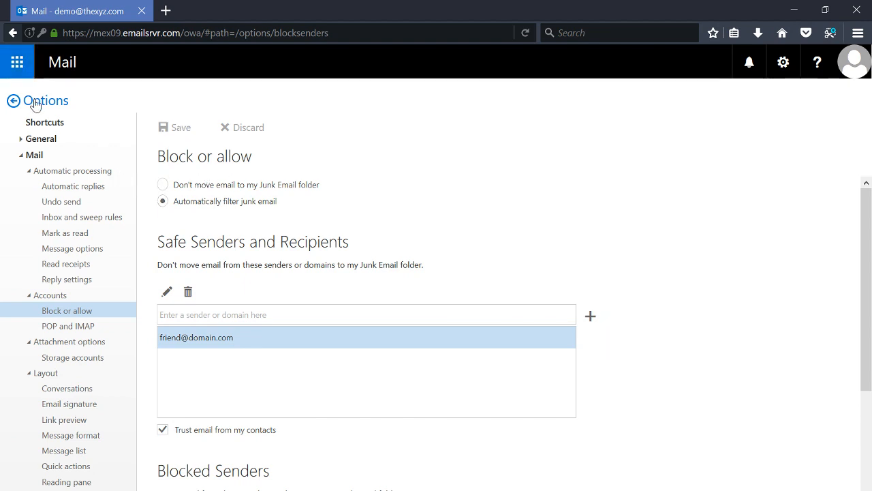
{"action": "mouse_move", "coordinate": [151, 99]}
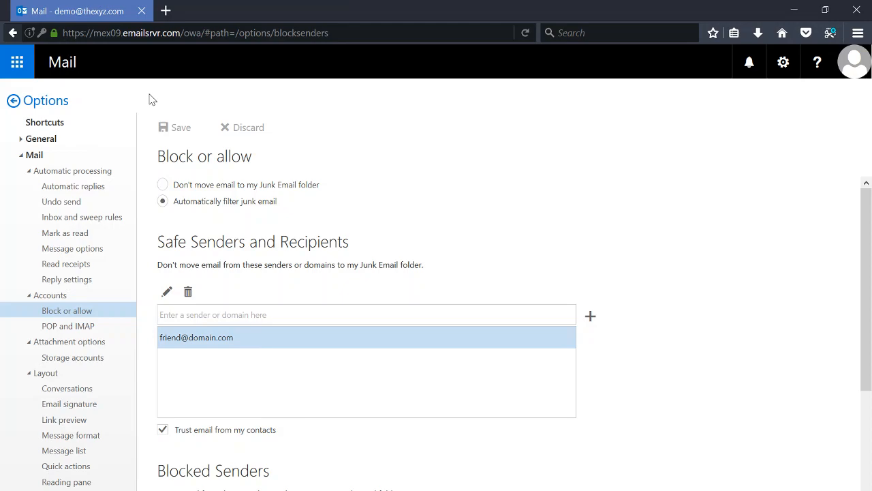